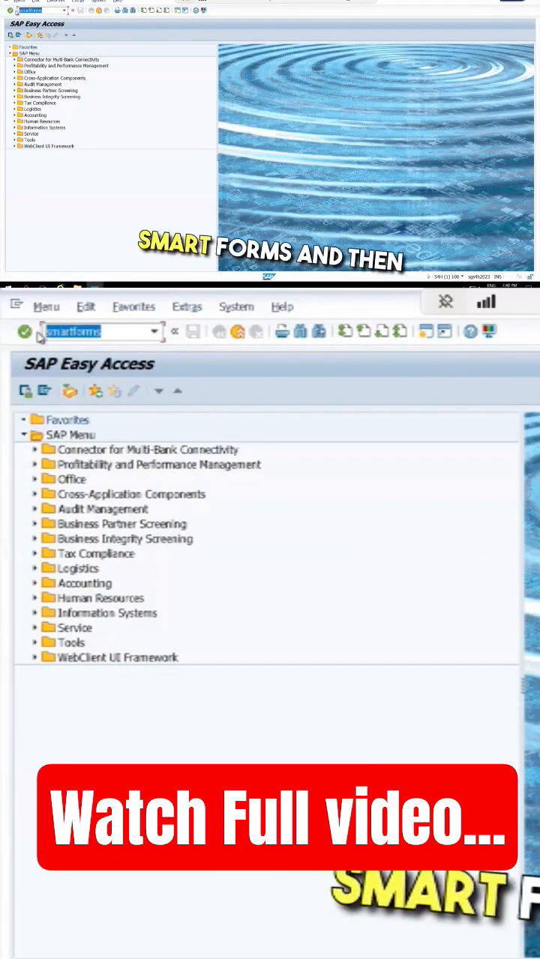
# Run transaction SMARTFORMS to reach the SAP Smart Forms initial screen.
pyautogui.press('Enter')
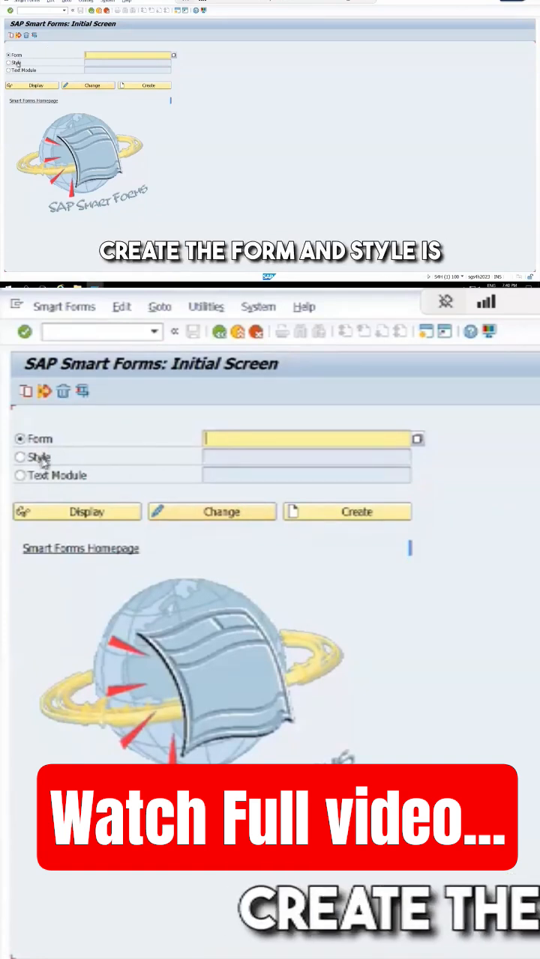
pyautogui.click(19, 457)
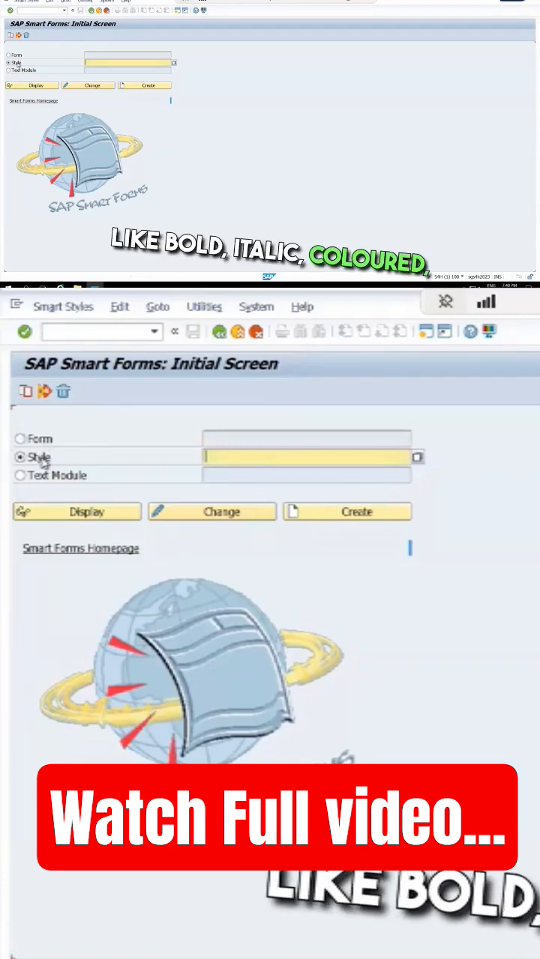
pyautogui.click(19, 475)
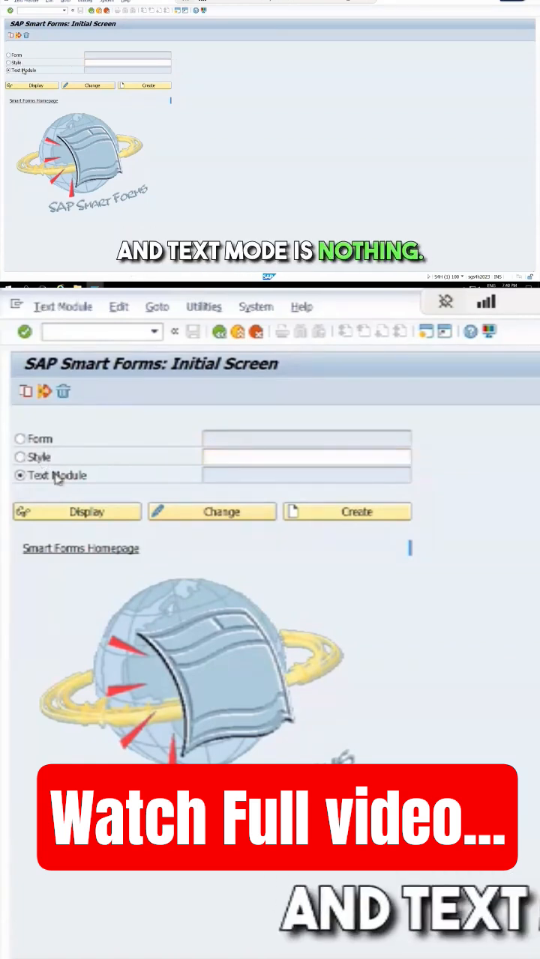
pyautogui.click(304, 475)
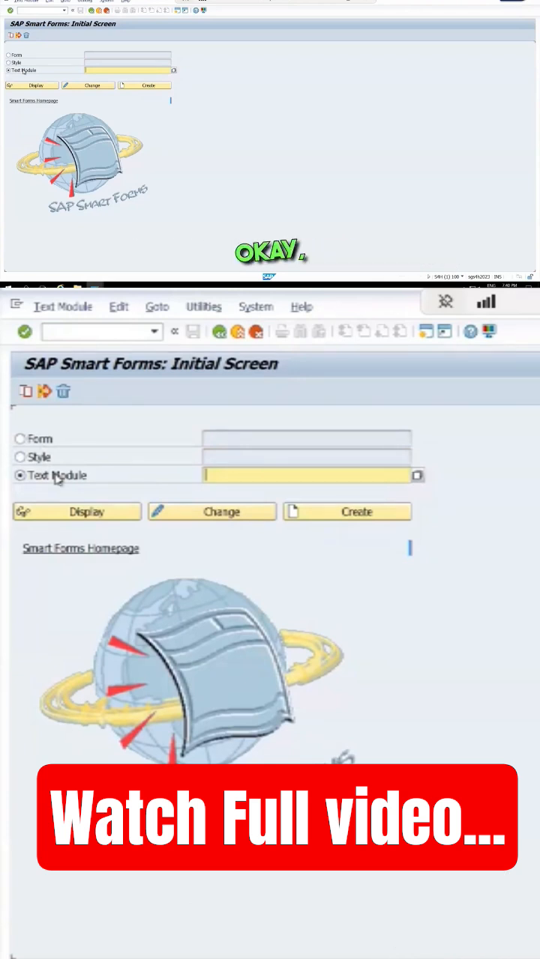
pyautogui.click(19, 438)
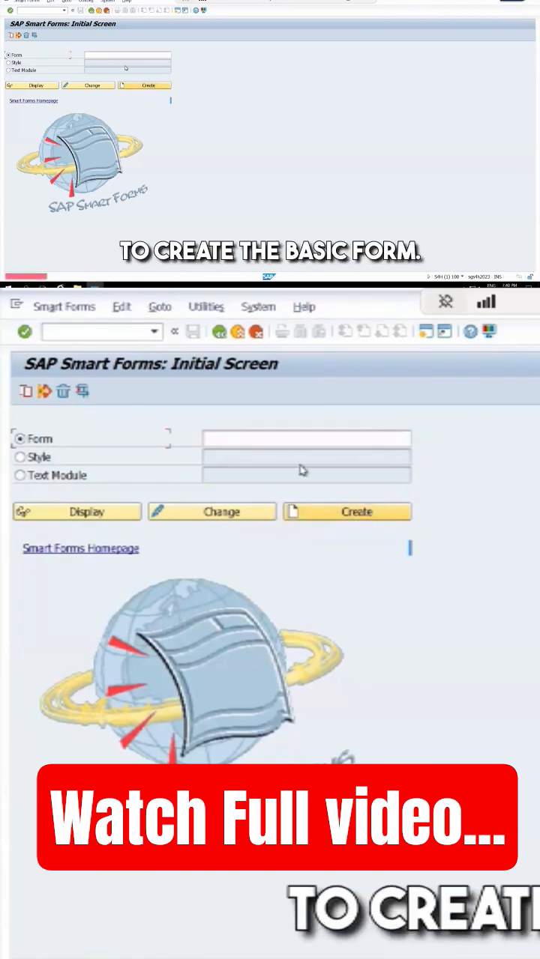
# Name the new Smart Form z00_demo_sf and create it in Form Builder.
pyautogui.click(307, 438)
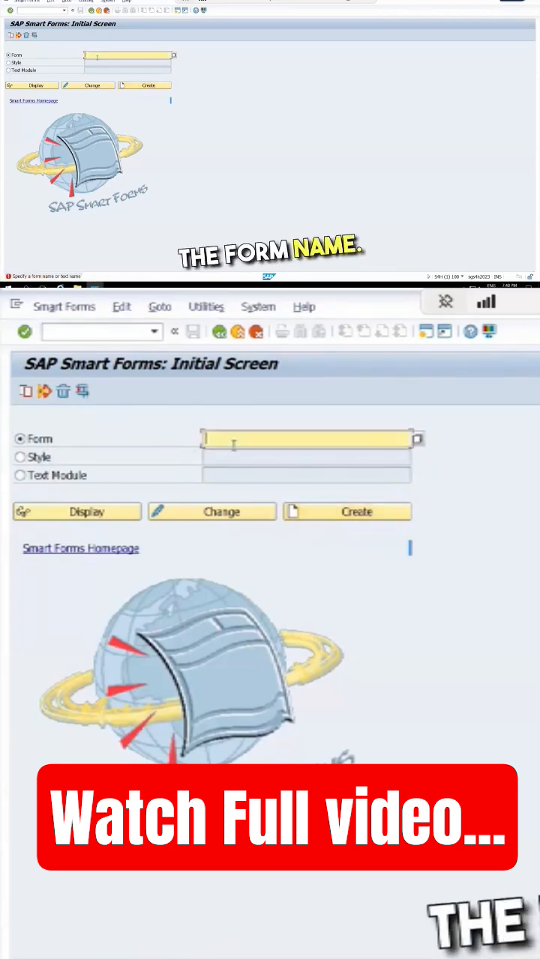
pyautogui.write('z00')
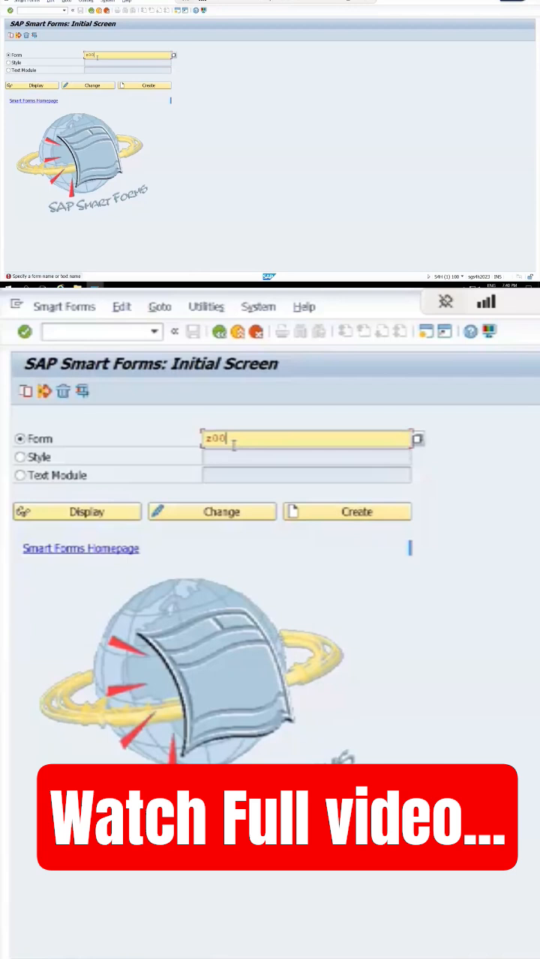
pyautogui.write('_demo_sf')
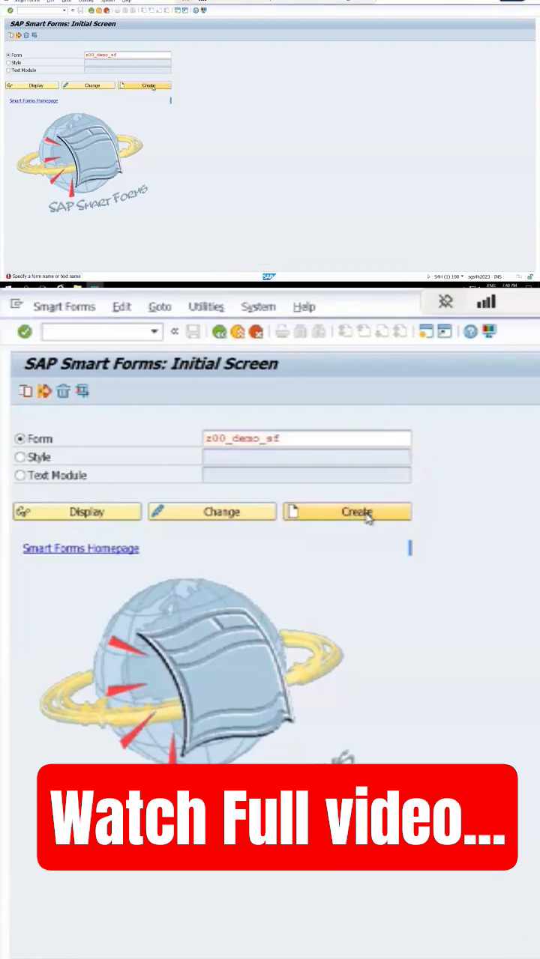
pyautogui.click(355, 512)
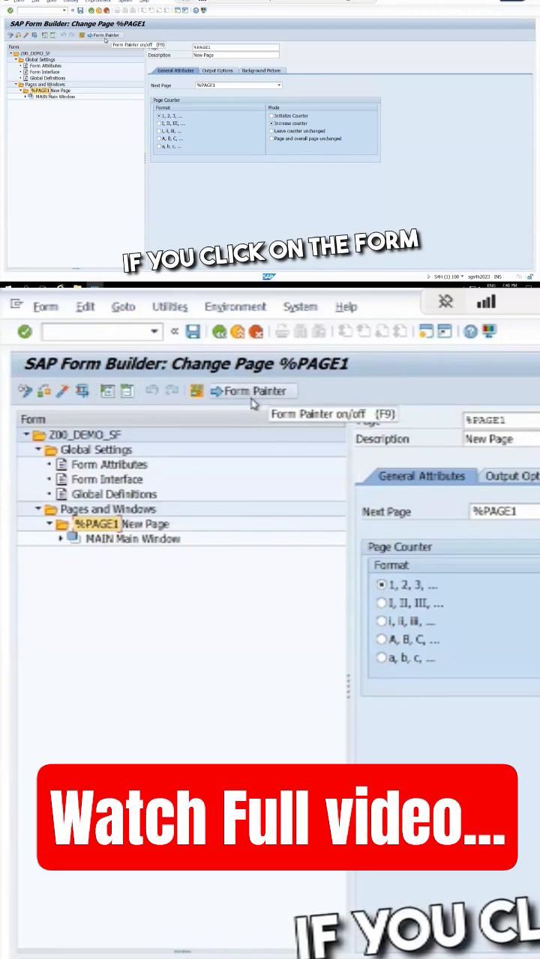
# Show the Form Painter graphical layout of page %PAGE1 with its main window.
pyautogui.click(253, 390)
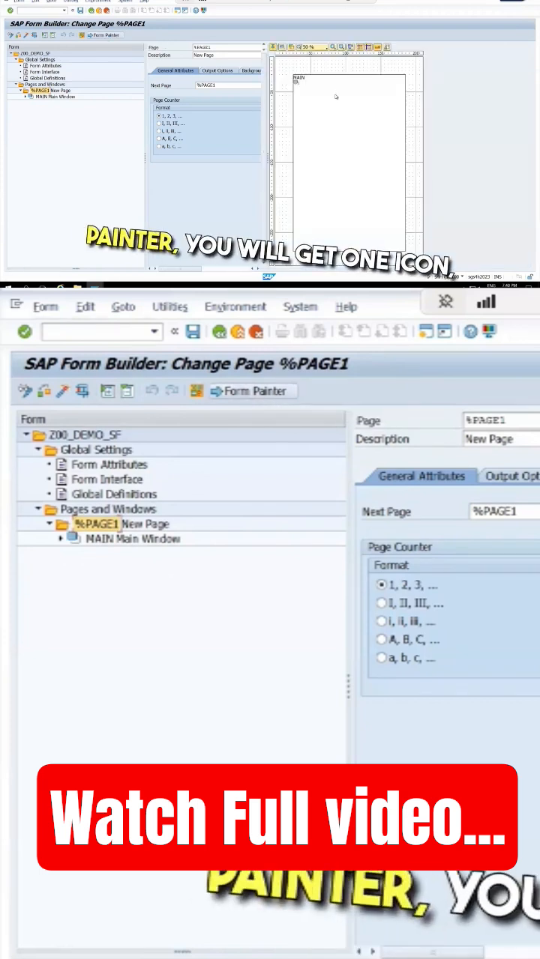